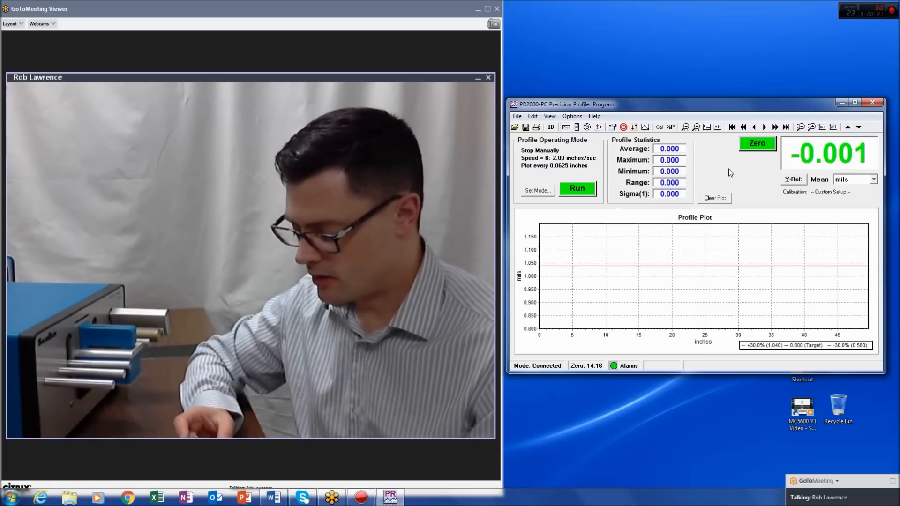
{"action": "left_click", "coordinate": [757, 142]}
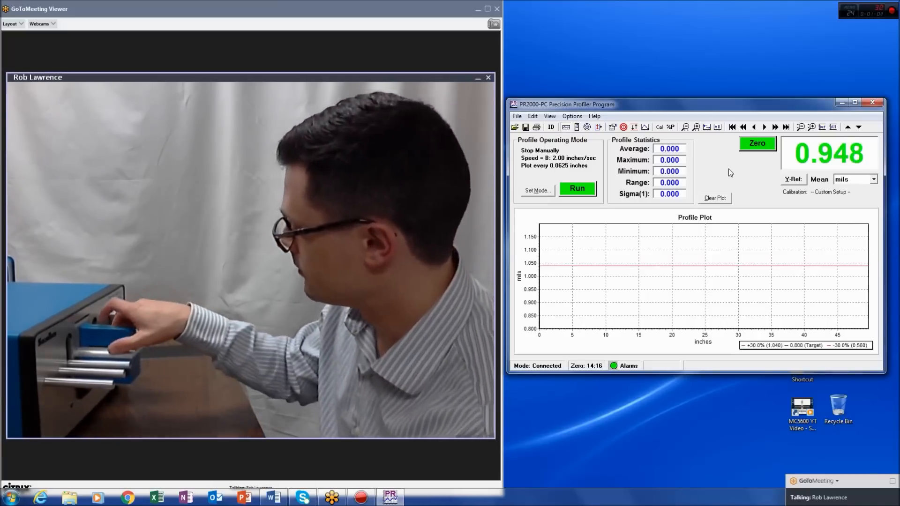
{"action": "left_click", "coordinate": [757, 143]}
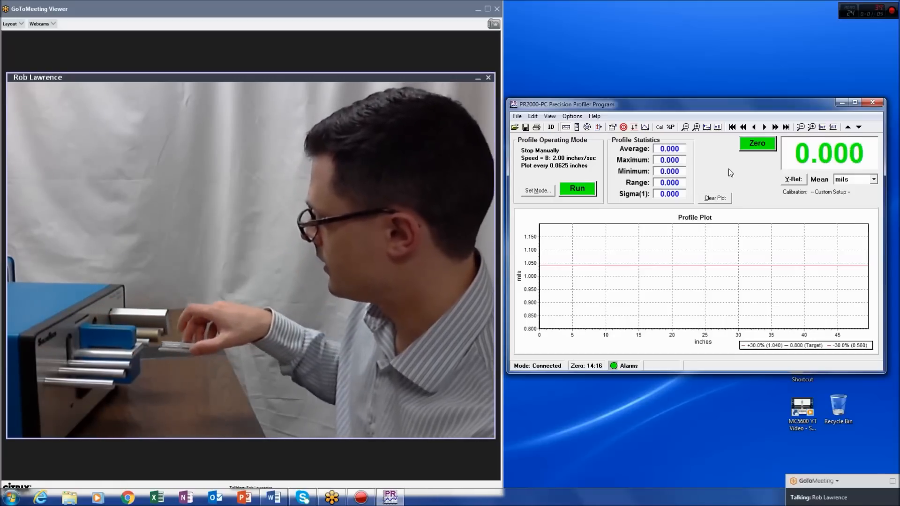